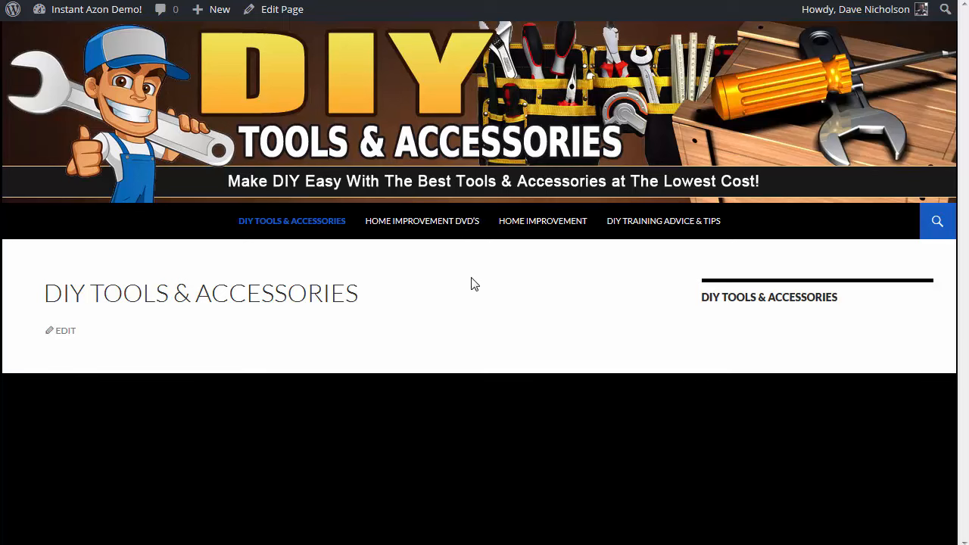
mouse_move(566, 317)
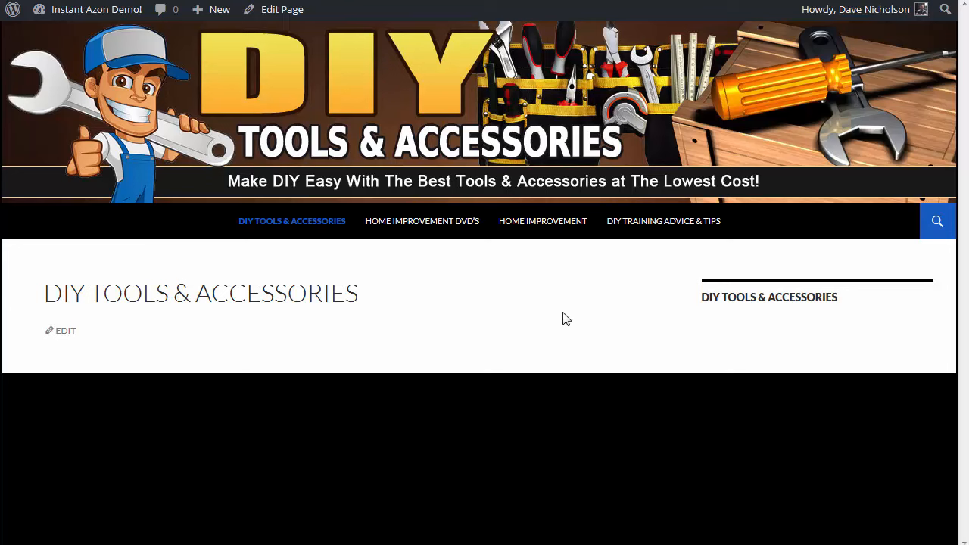
mouse_move(558, 327)
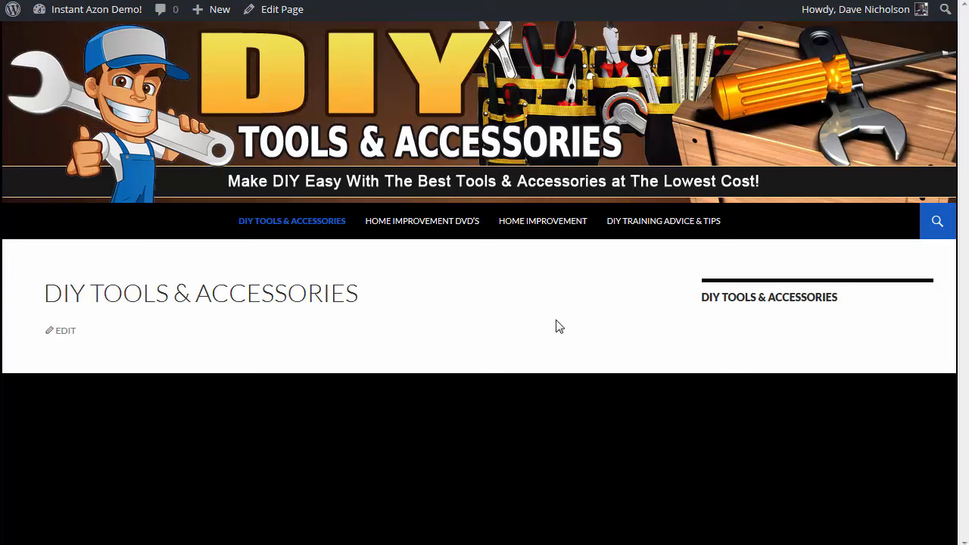
mouse_move(529, 313)
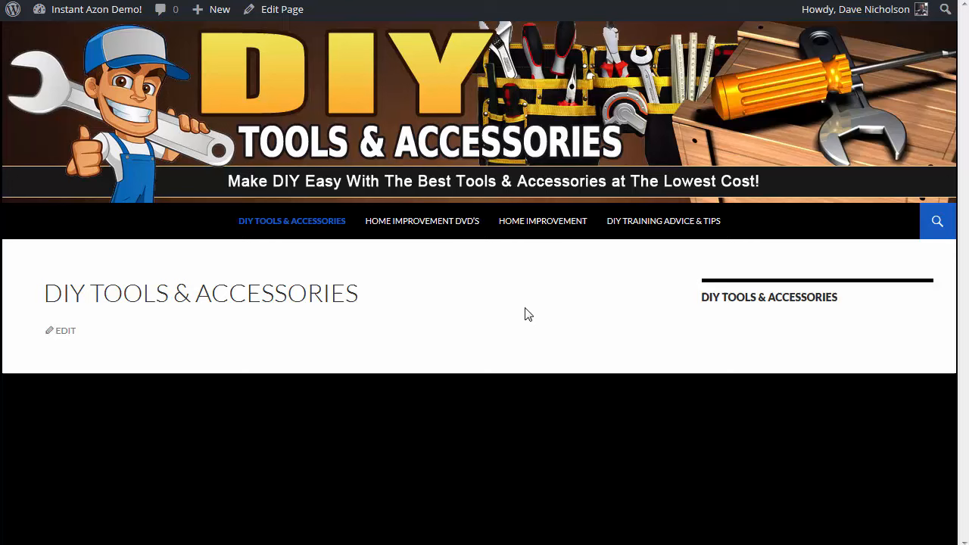
mouse_move(563, 393)
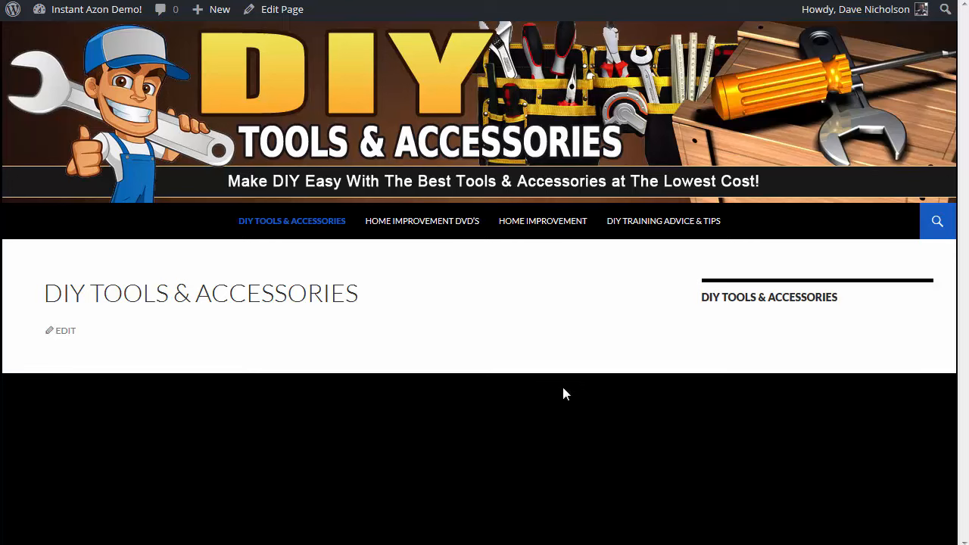
mouse_move(469, 316)
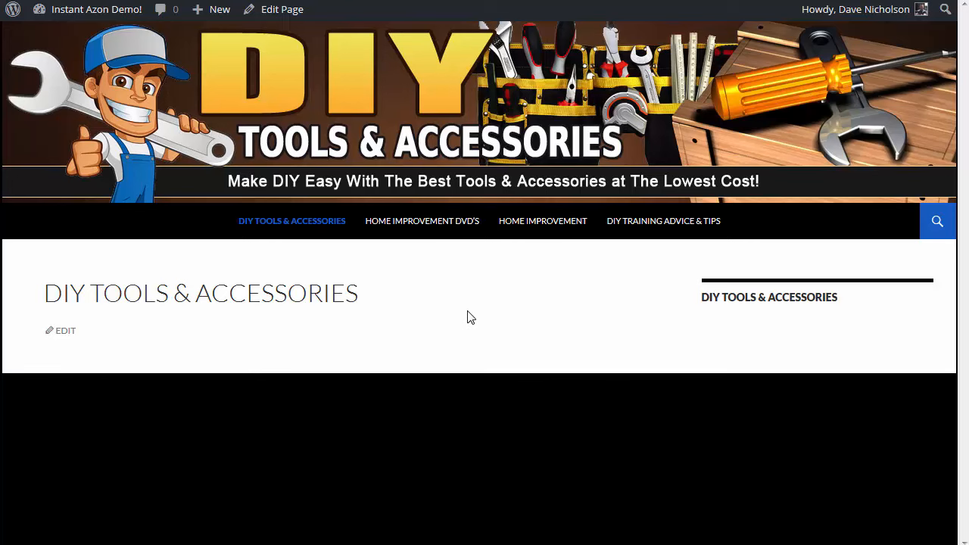
mouse_move(513, 324)
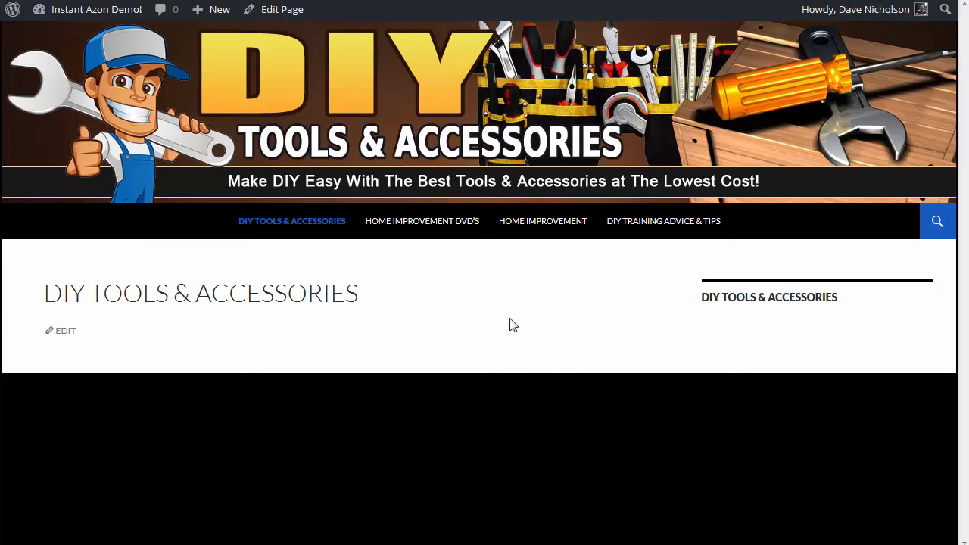
mouse_move(498, 387)
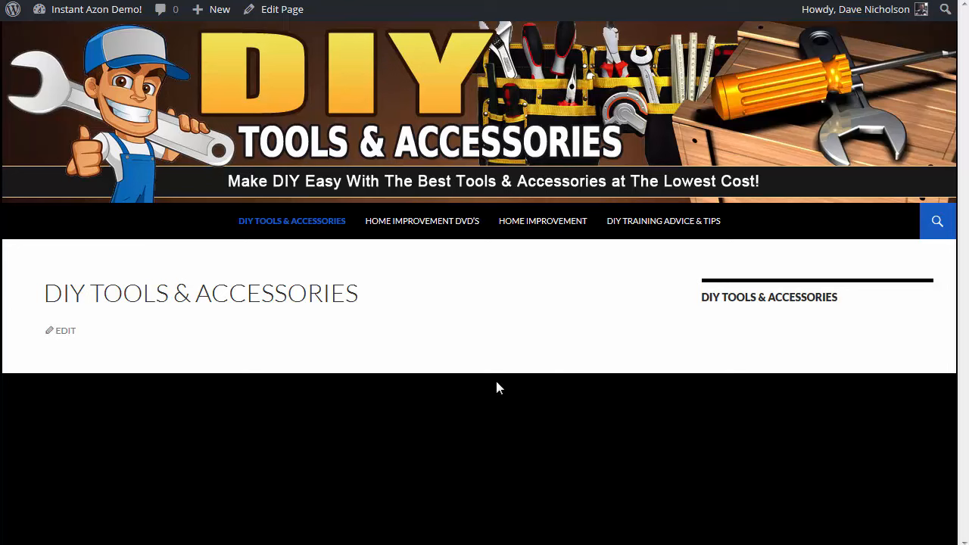
mouse_move(328, 98)
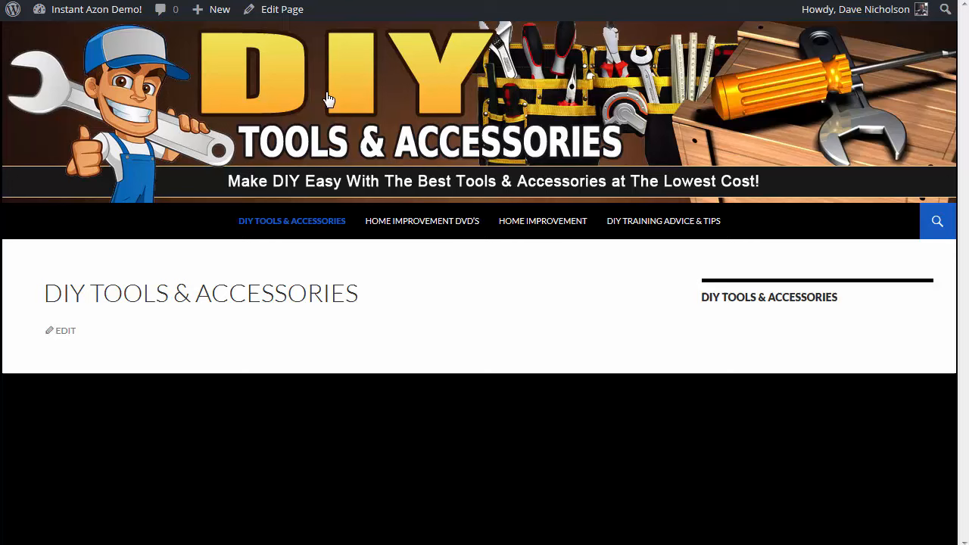
mouse_move(507, 360)
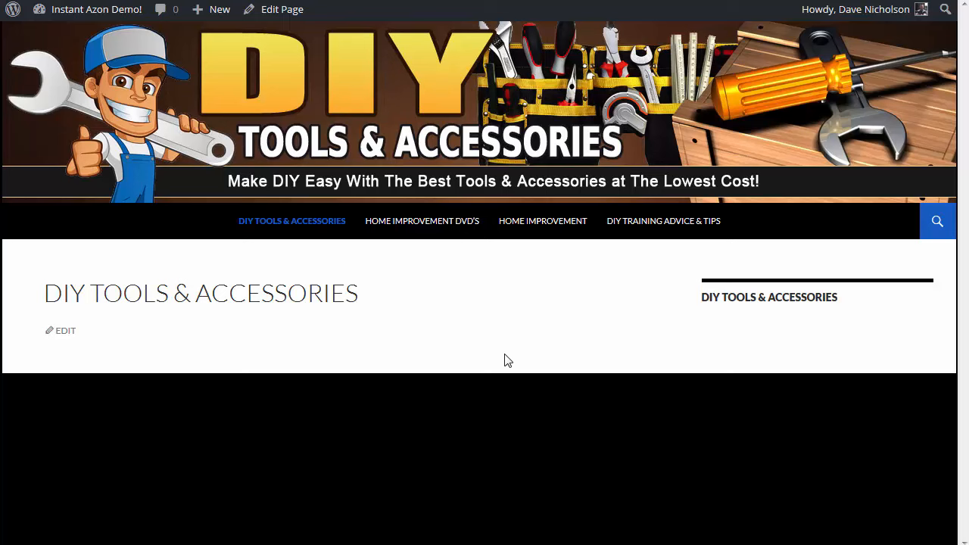
mouse_move(522, 349)
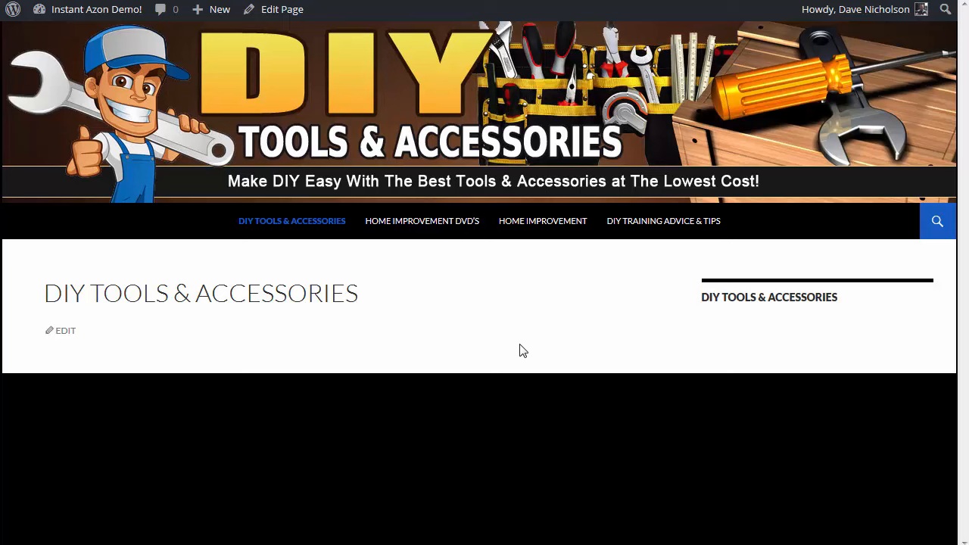
mouse_move(513, 325)
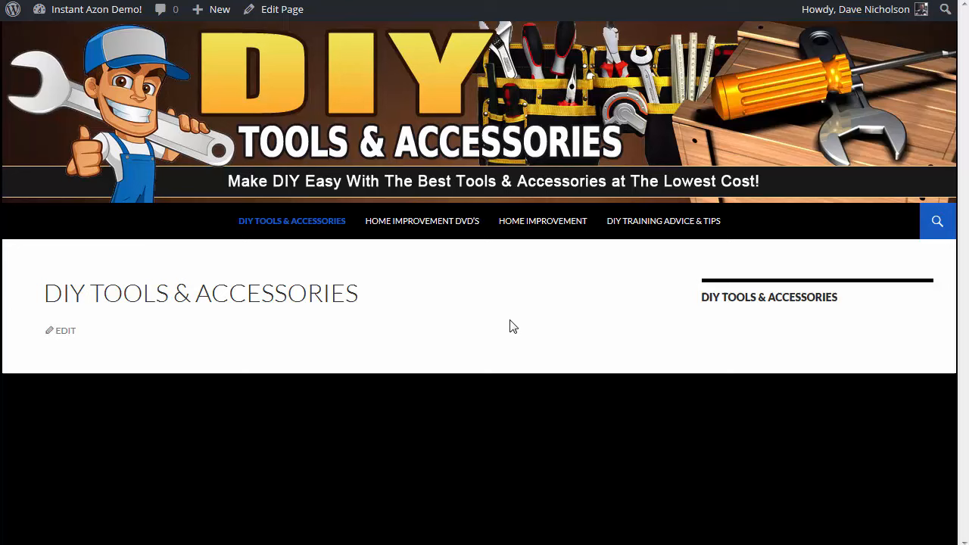
mouse_move(442, 319)
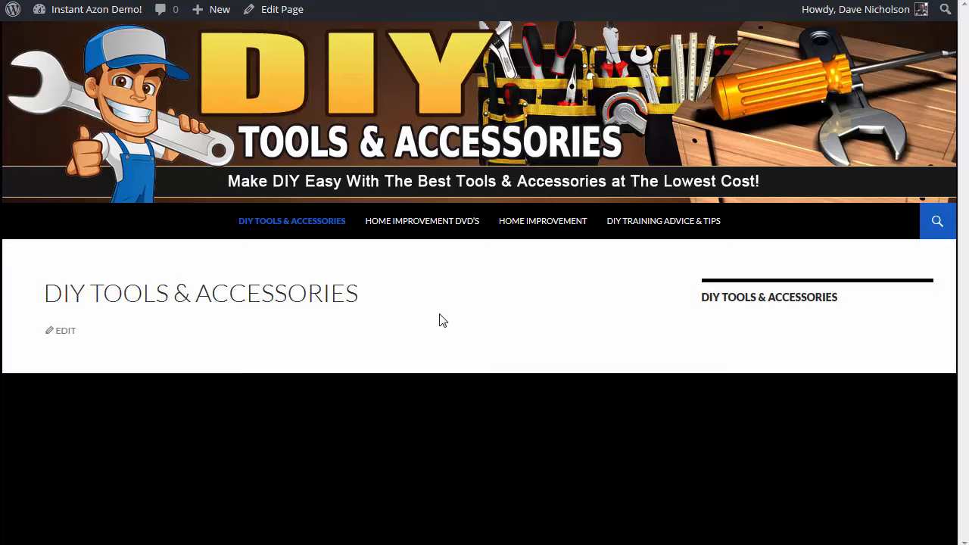
mouse_move(757, 345)
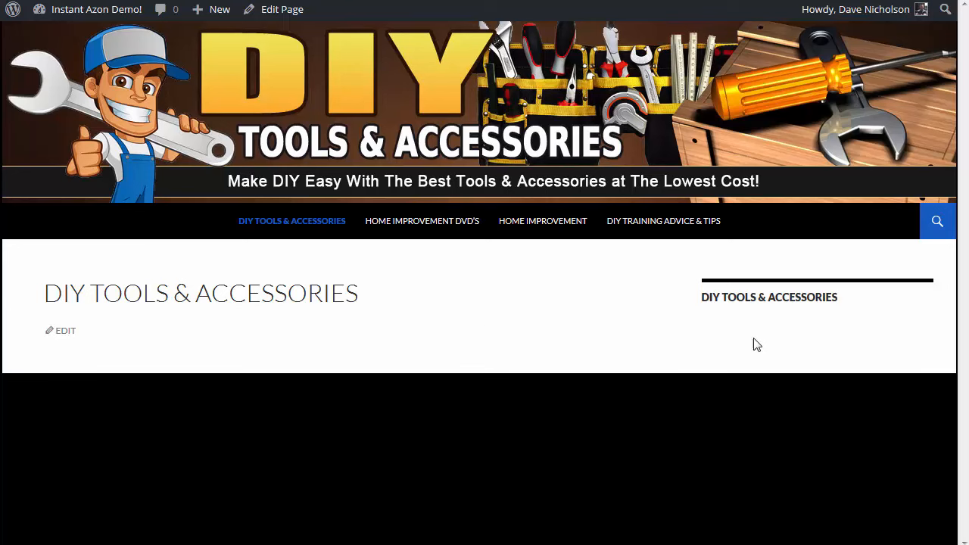
mouse_move(632, 324)
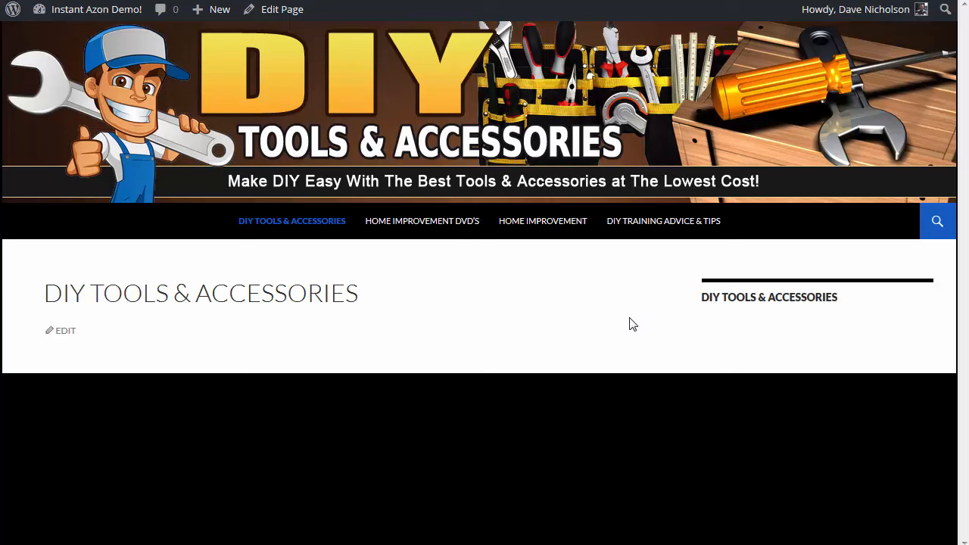
mouse_move(638, 326)
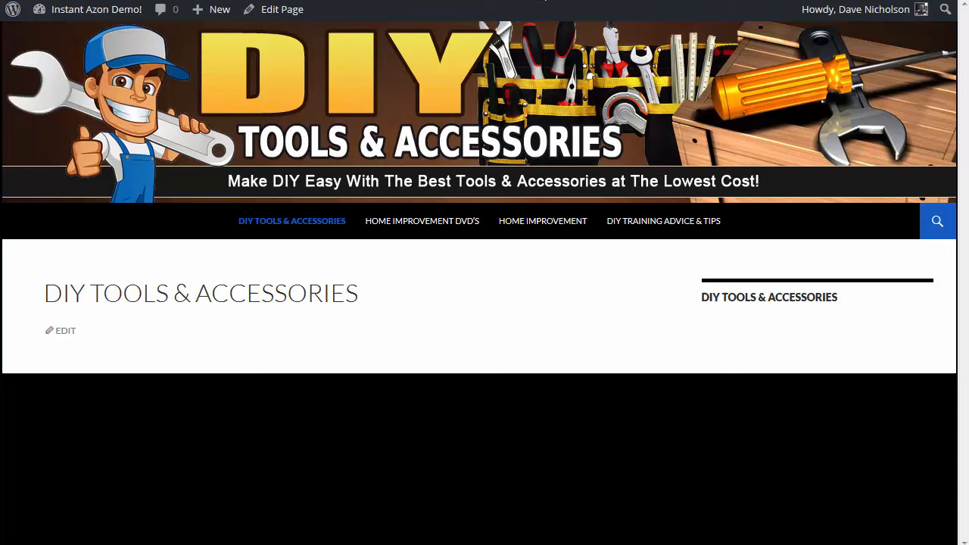
View the DIY Tools page briefly, then go to the InstantAzon plugin's Main Settings screen
left_click(282, 9)
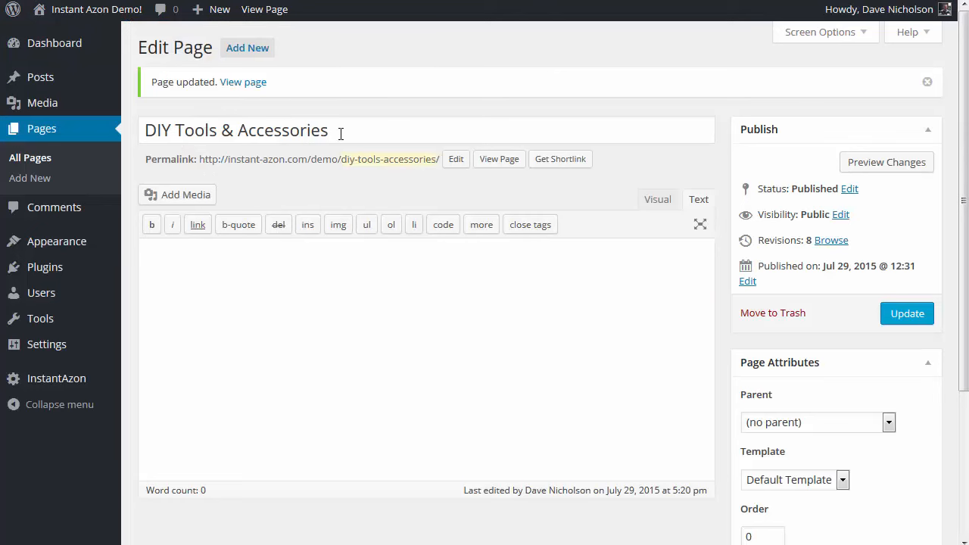
left_click(271, 130)
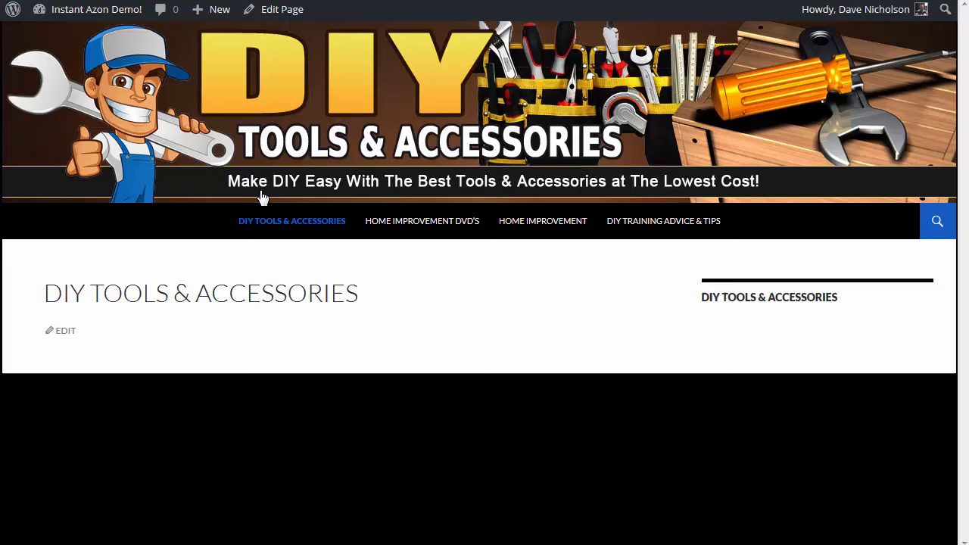
mouse_move(631, 336)
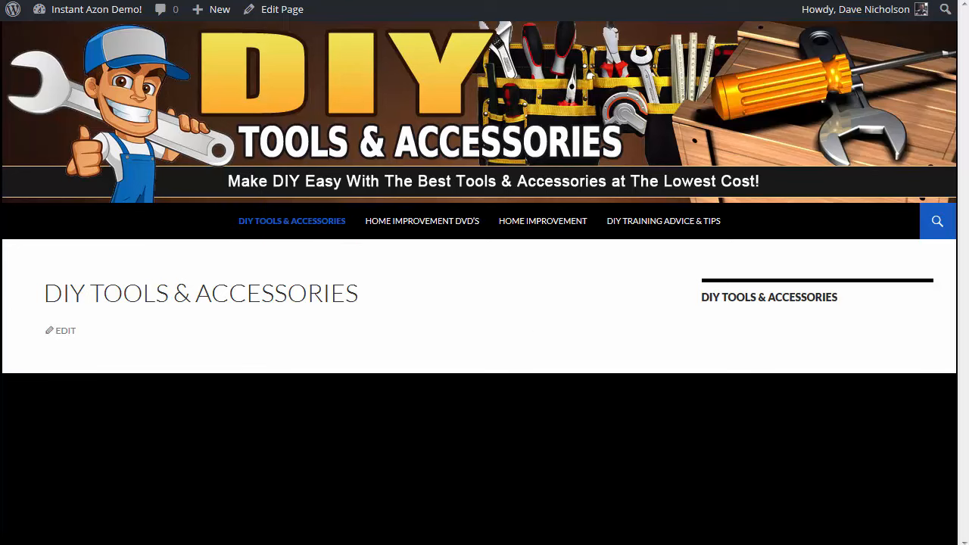
left_click(54, 325)
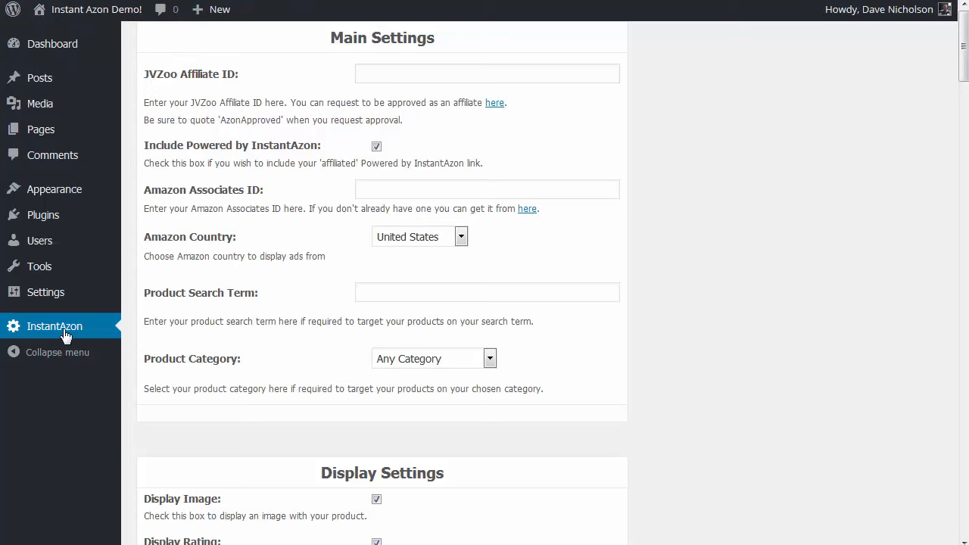
mouse_move(62, 333)
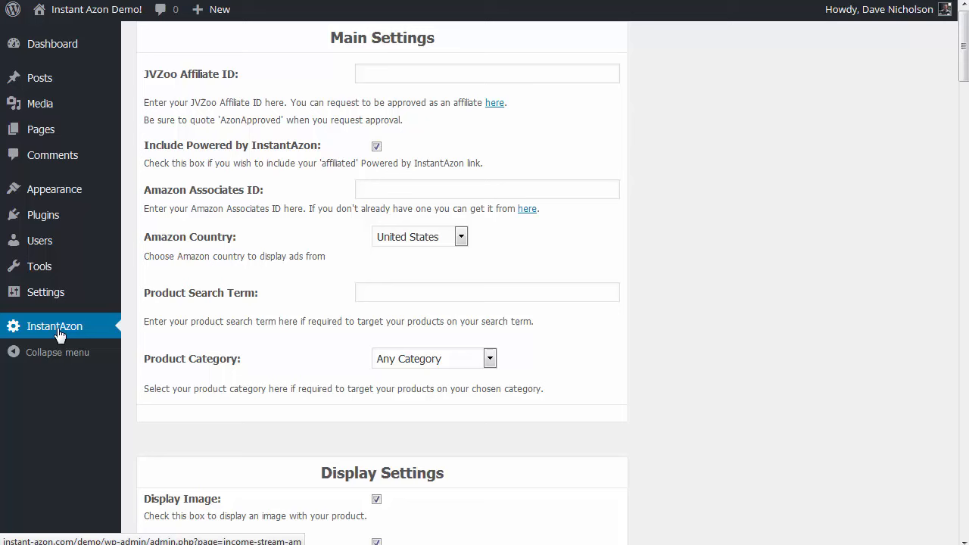
mouse_move(76, 396)
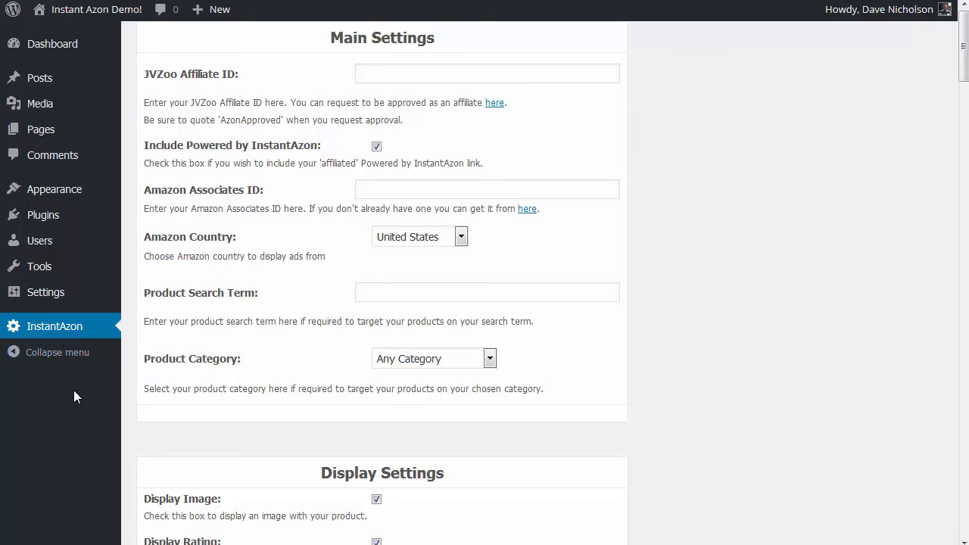
mouse_move(784, 297)
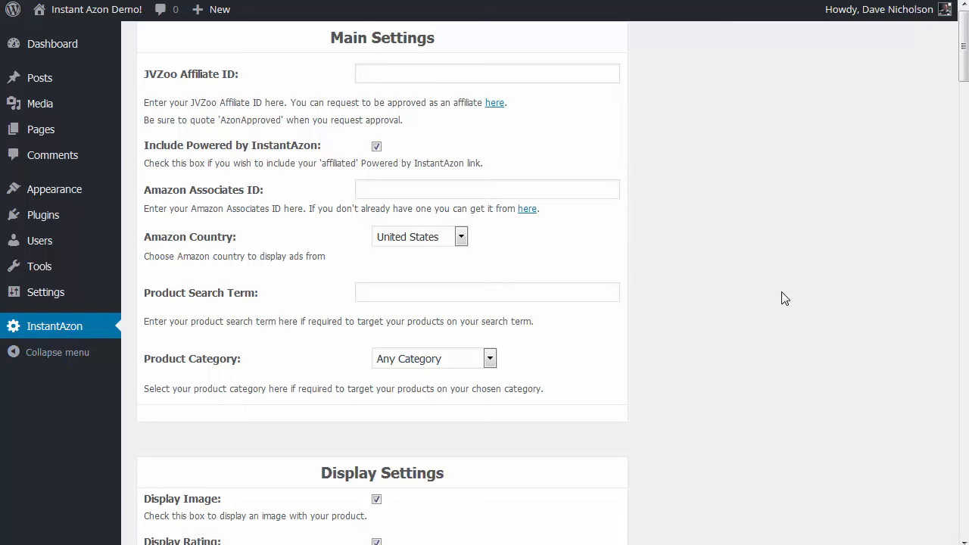
mouse_move(781, 286)
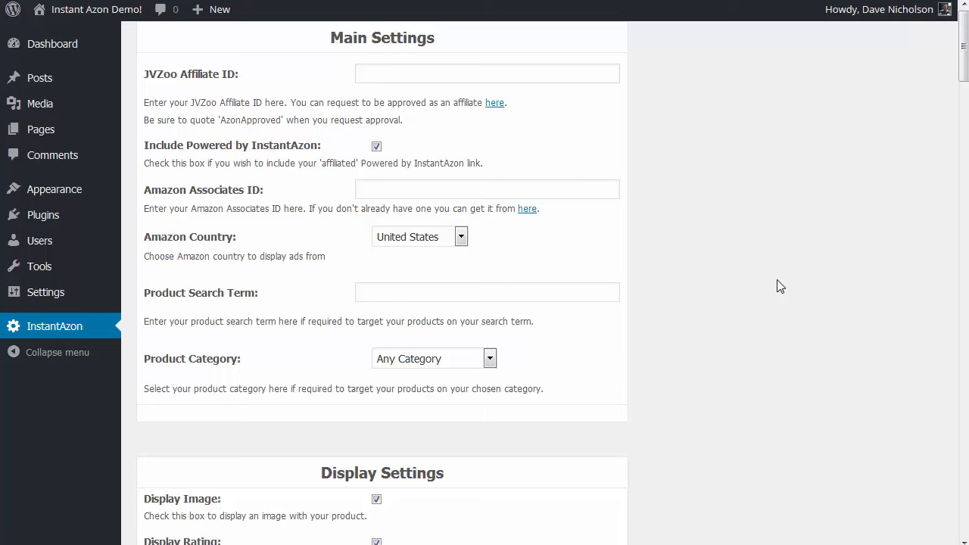
mouse_move(417, 89)
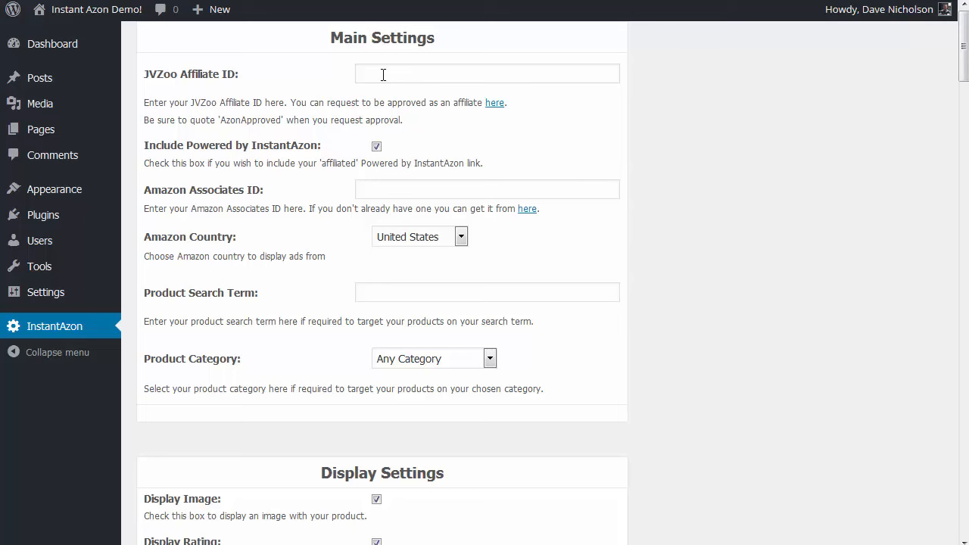
Enter affiliate ID 1234, Amazon Associates ID planedivin-20 and product search term 'tools'
type("1234")
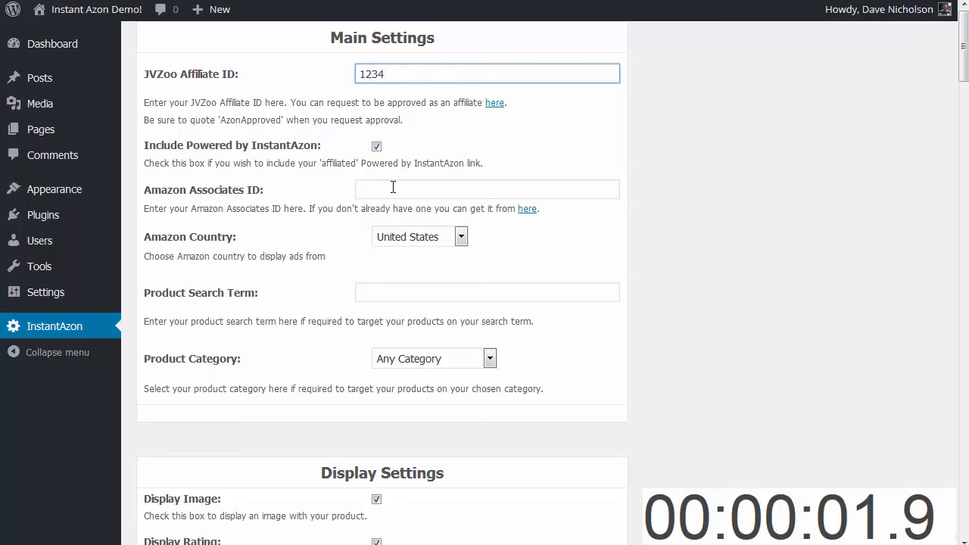
type("planedivin-20")
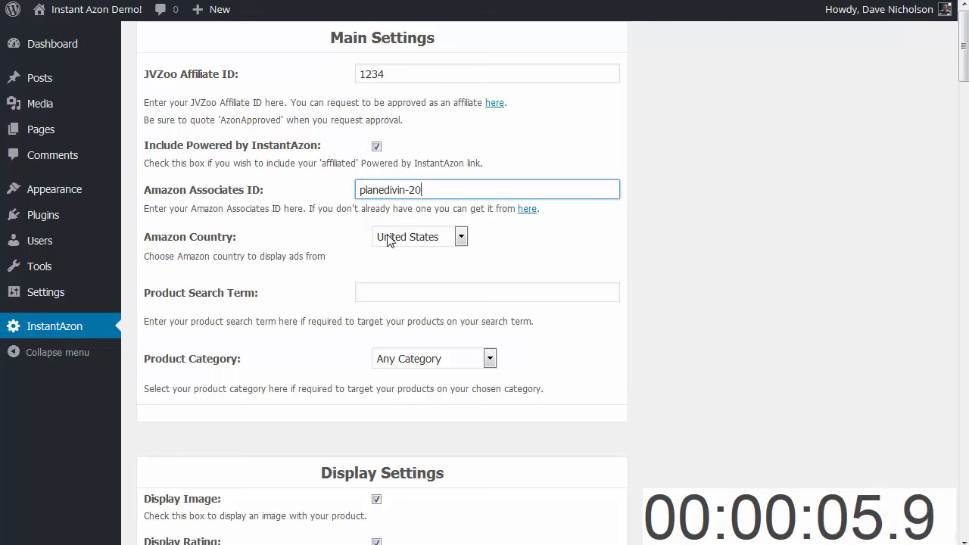
left_click(487, 292)
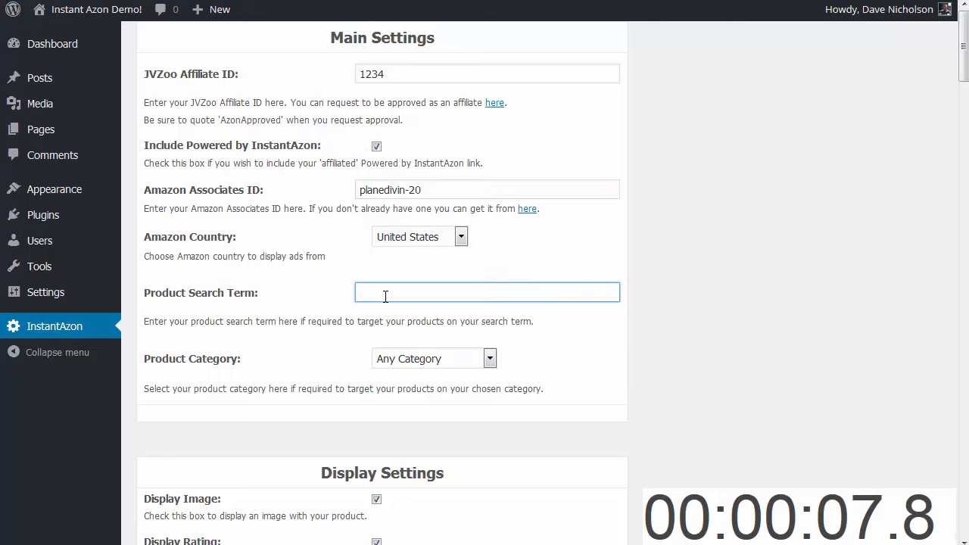
type("tools")
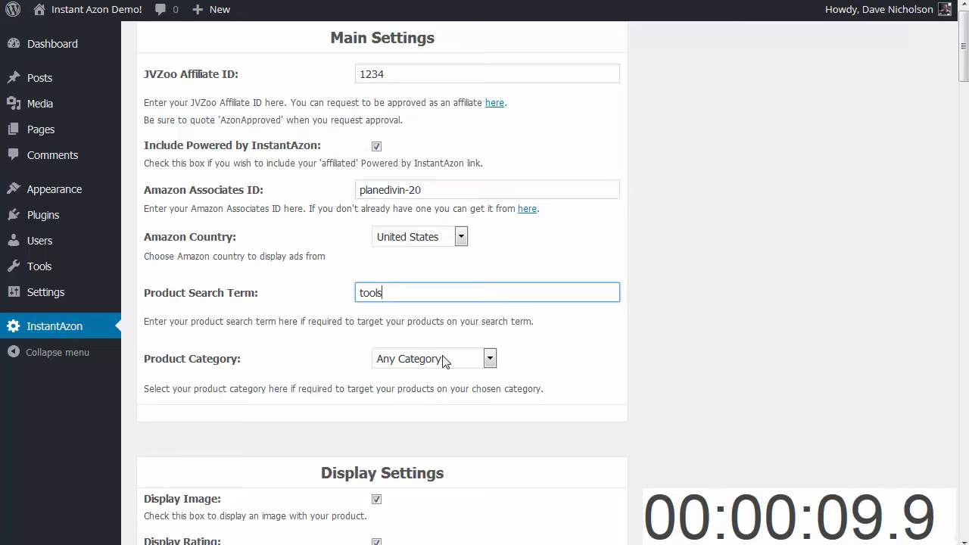
Reduce the Columns setting to 1 and move down to the Generate Your Advert Code section
scroll("down", 3)
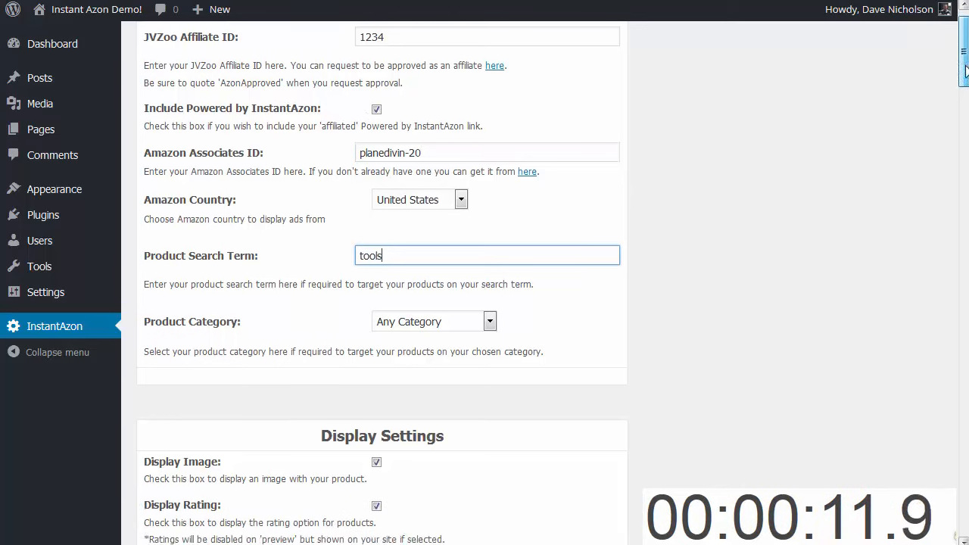
scroll("down", 3)
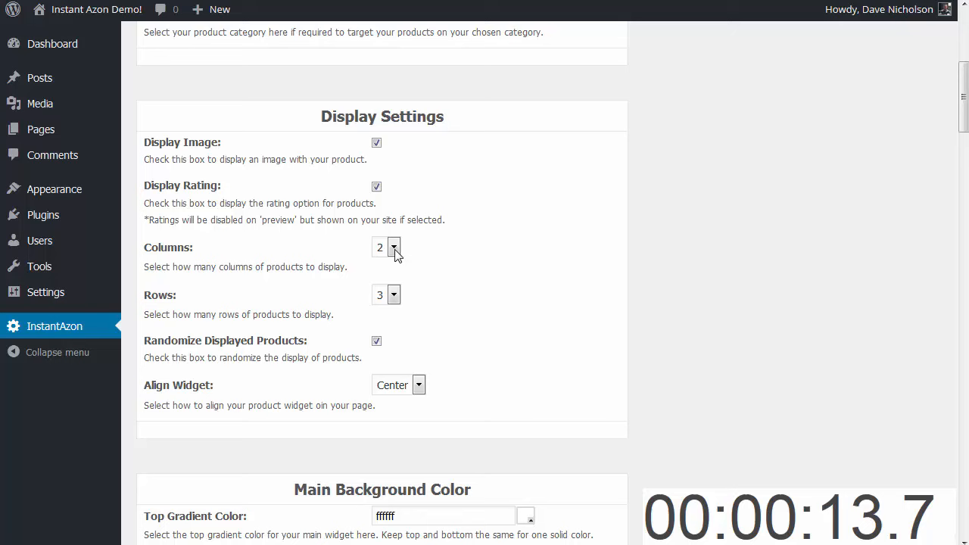
left_click(386, 246)
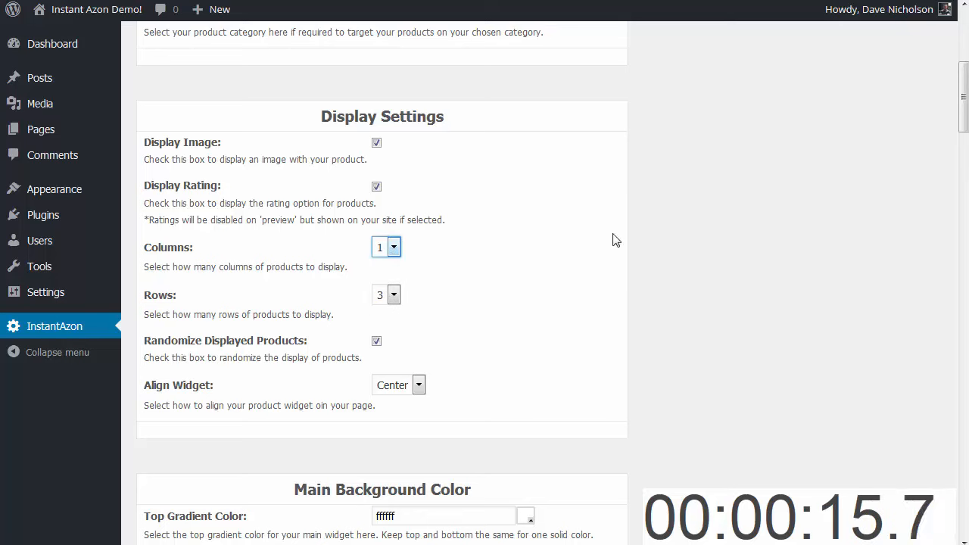
scroll("down", 3)
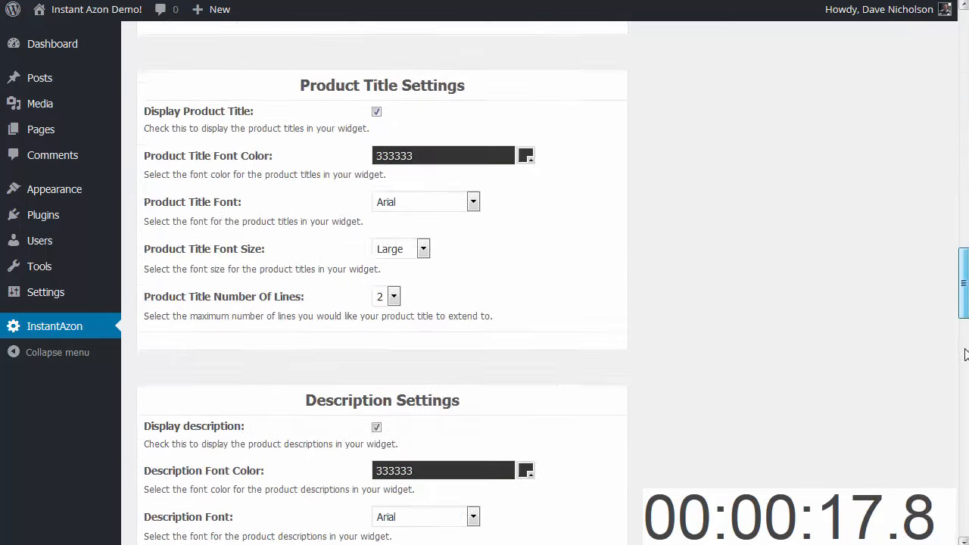
scroll("down", 3)
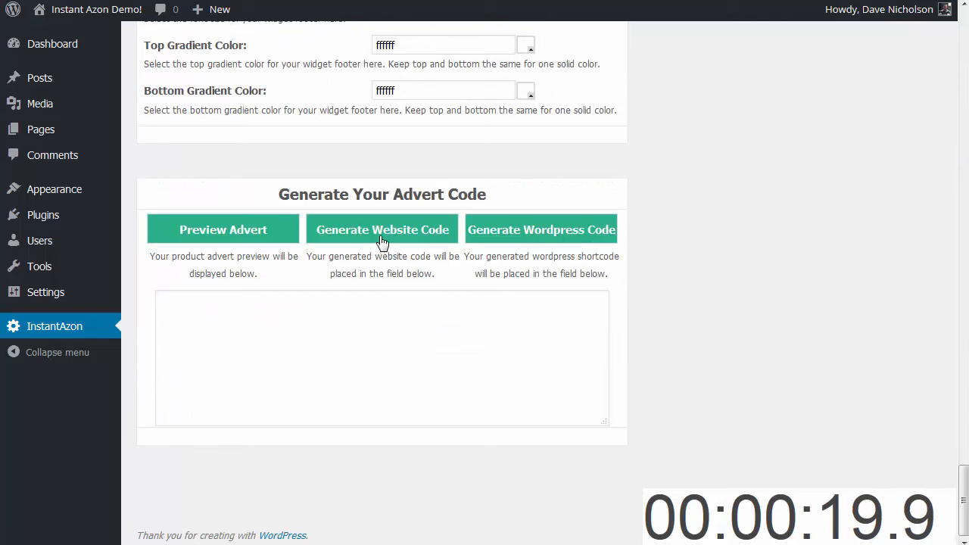
Copy the generated one-column website advert code for the sidebar text widget
right_click(378, 356)
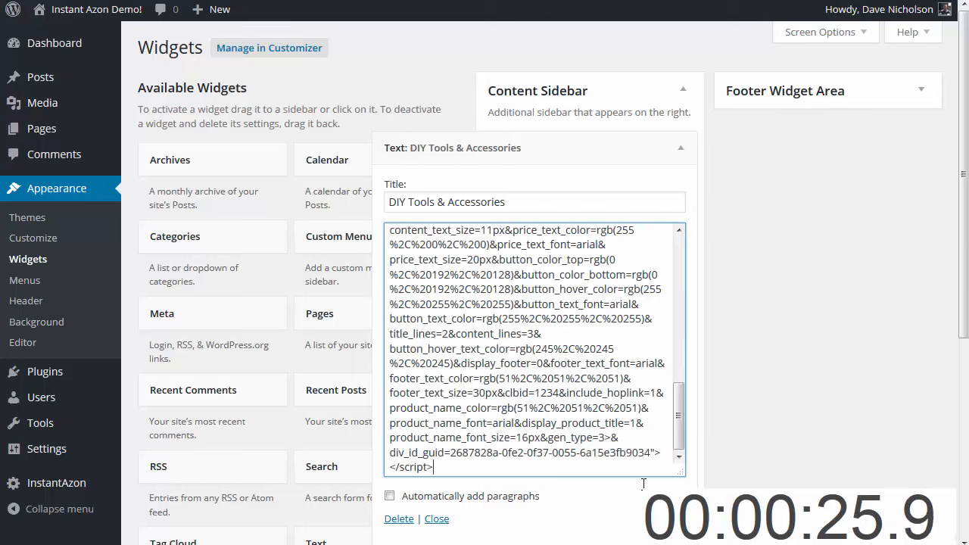
scroll("up", 3)
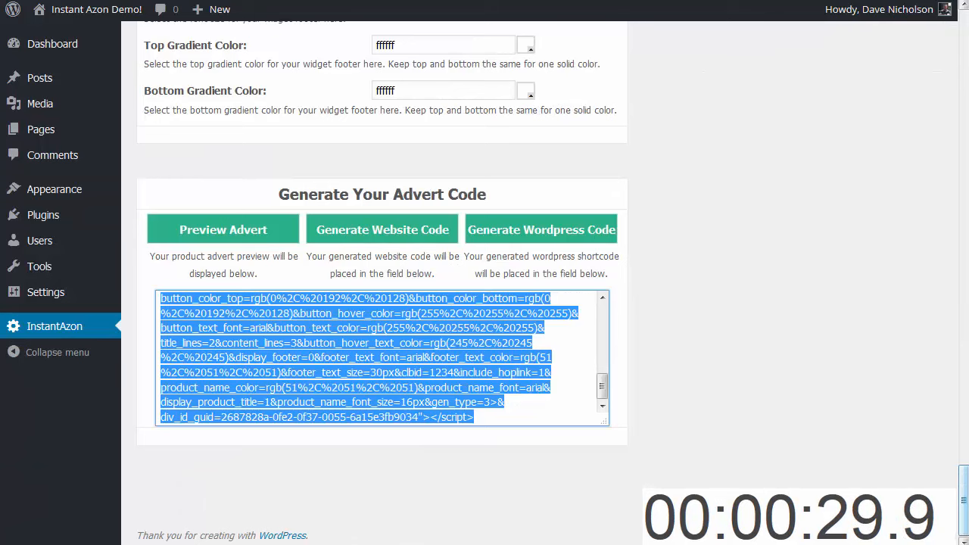
Change Columns to 4 and generate the WordPress shortcode for the product advert
scroll("up", 3)
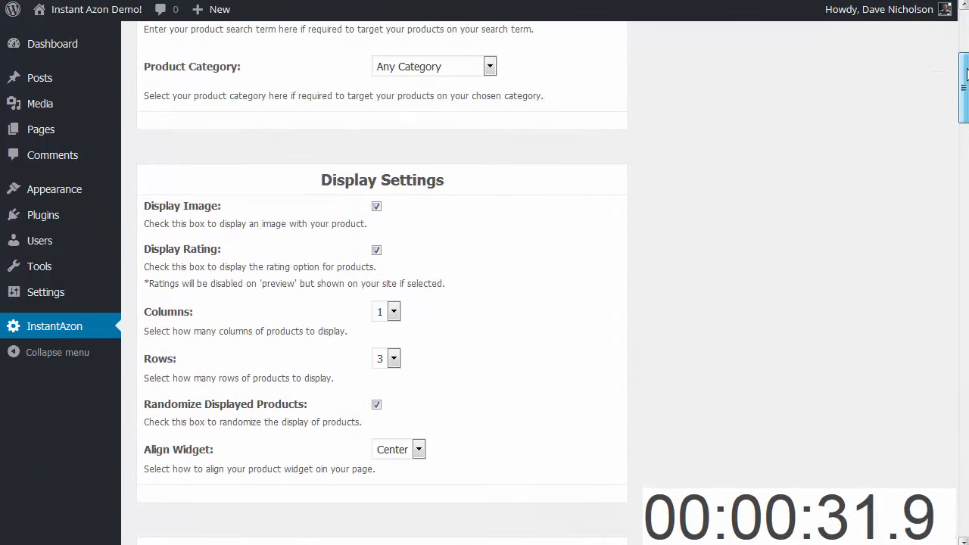
left_click(386, 312)
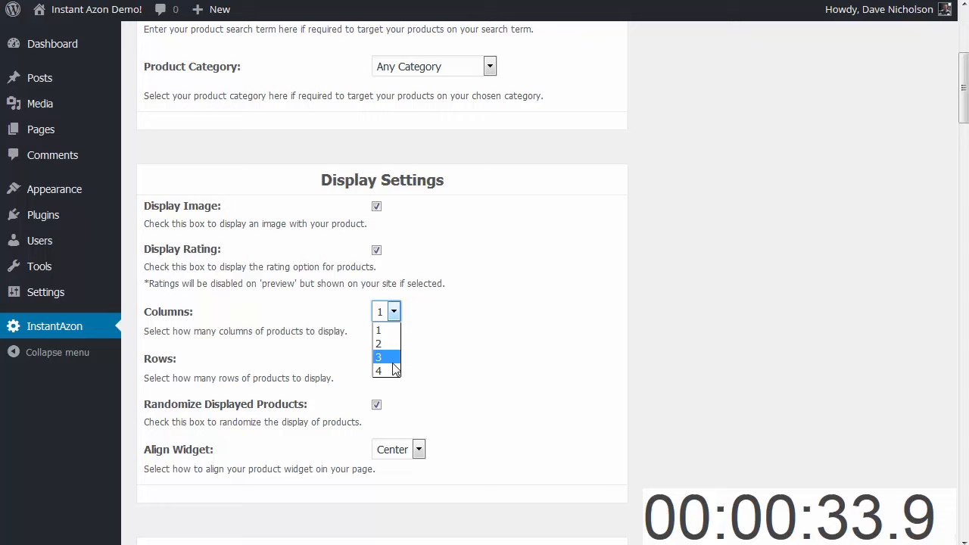
left_click(378, 369)
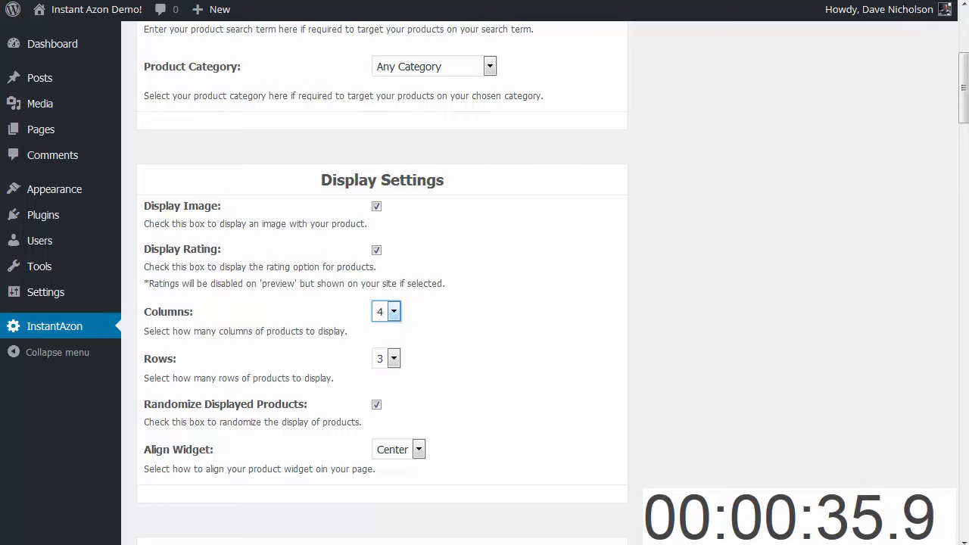
scroll("down", 3)
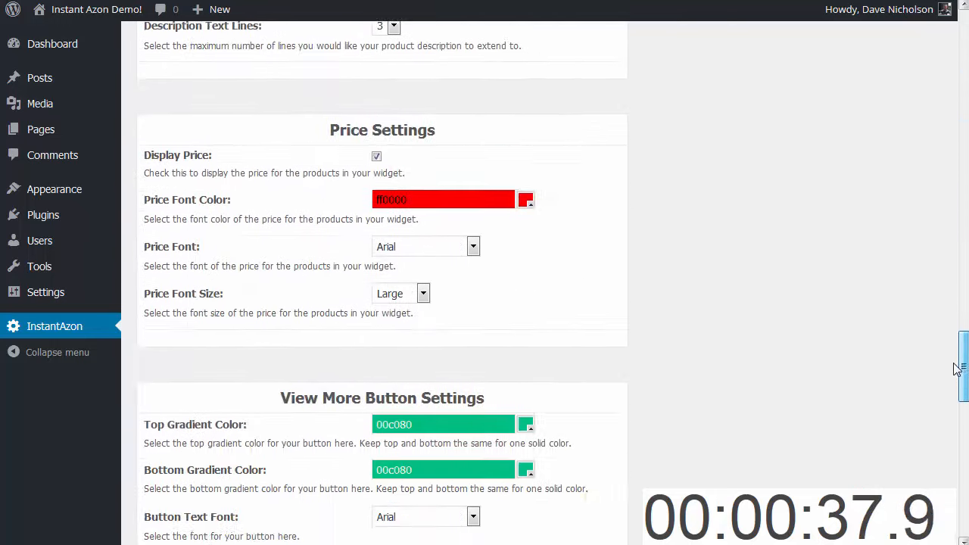
scroll("down", 3)
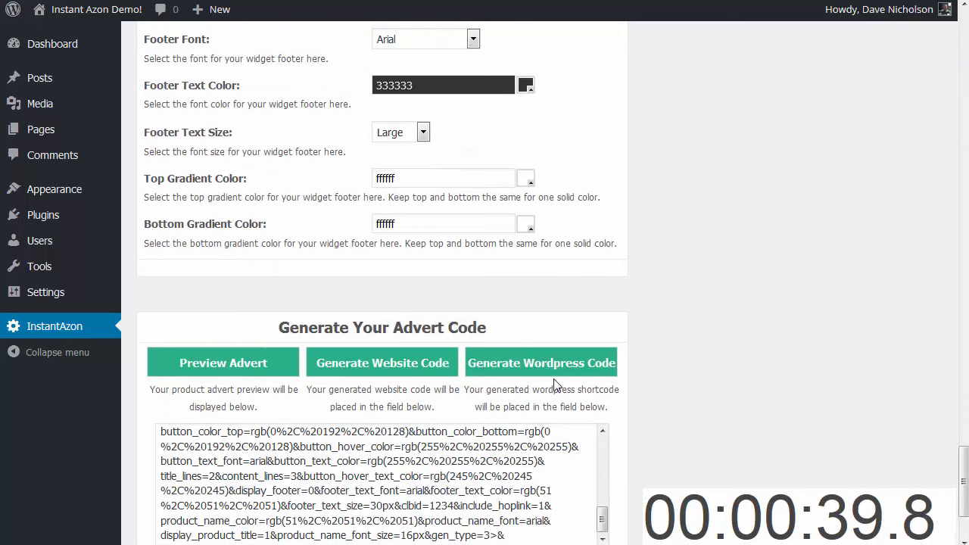
left_click(540, 363)
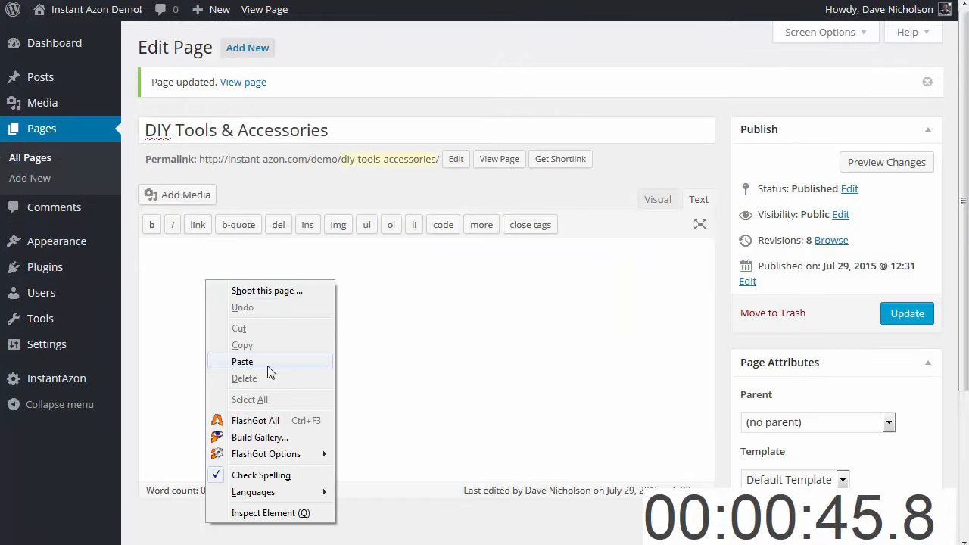
Paste the shortcode into the DIY Tools & Accessories page content and update the page
left_click(242, 360)
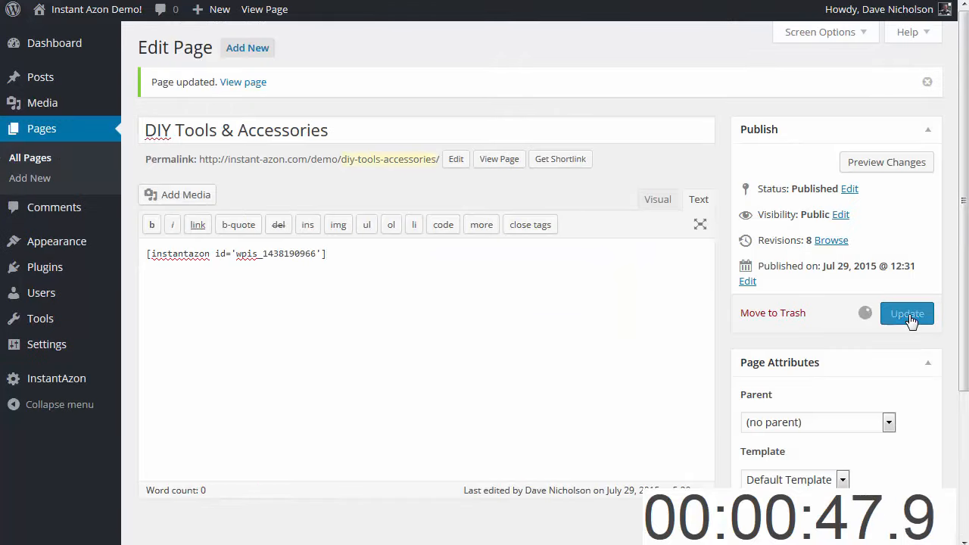
left_click(906, 313)
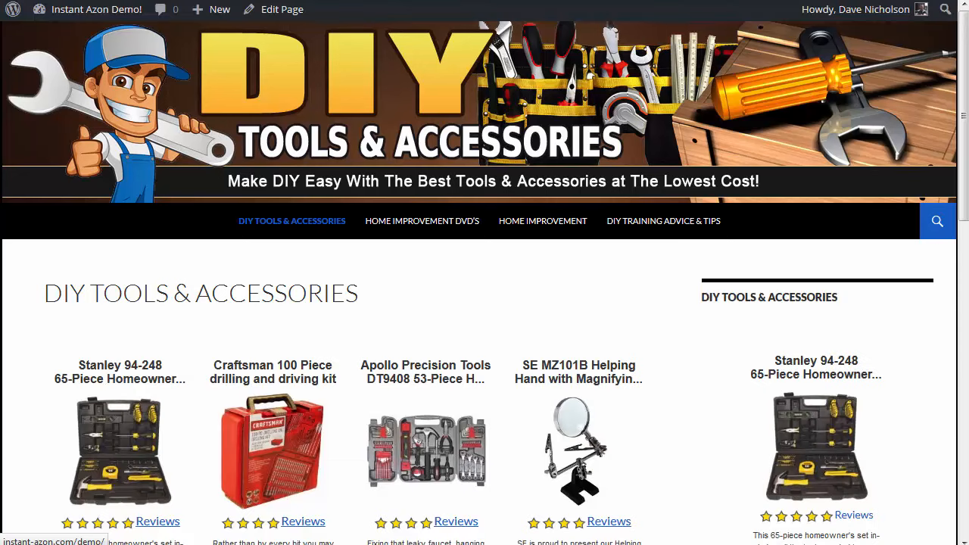
mouse_move(548, 345)
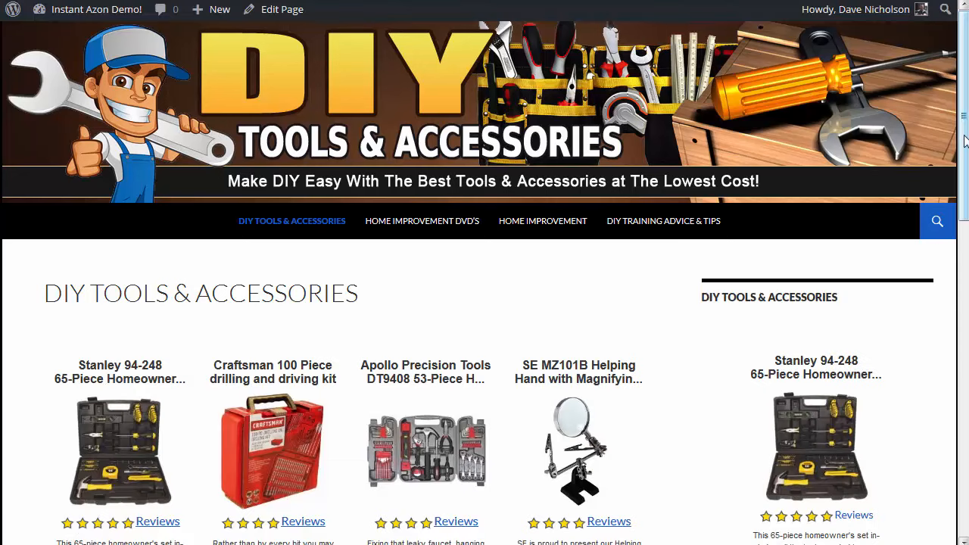
scroll("down", 3)
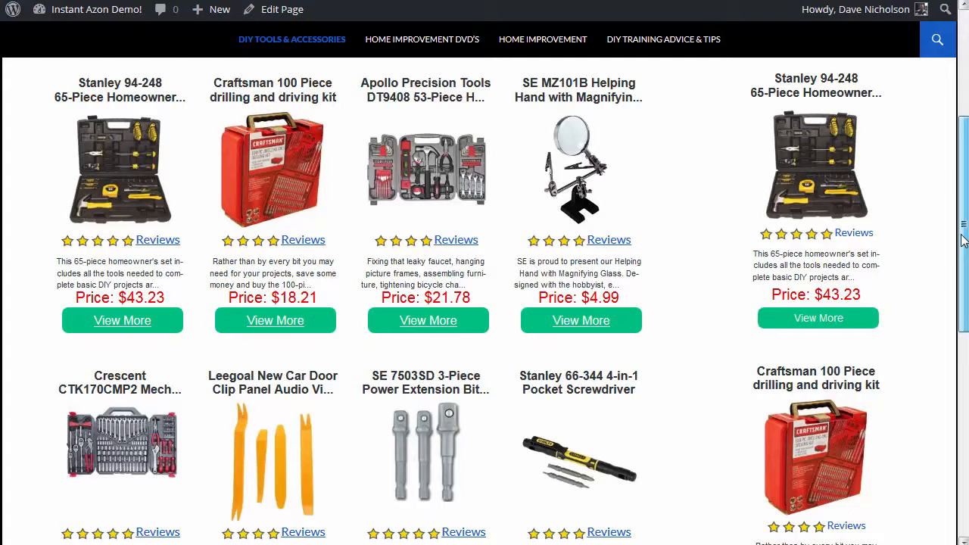
scroll("up", 3)
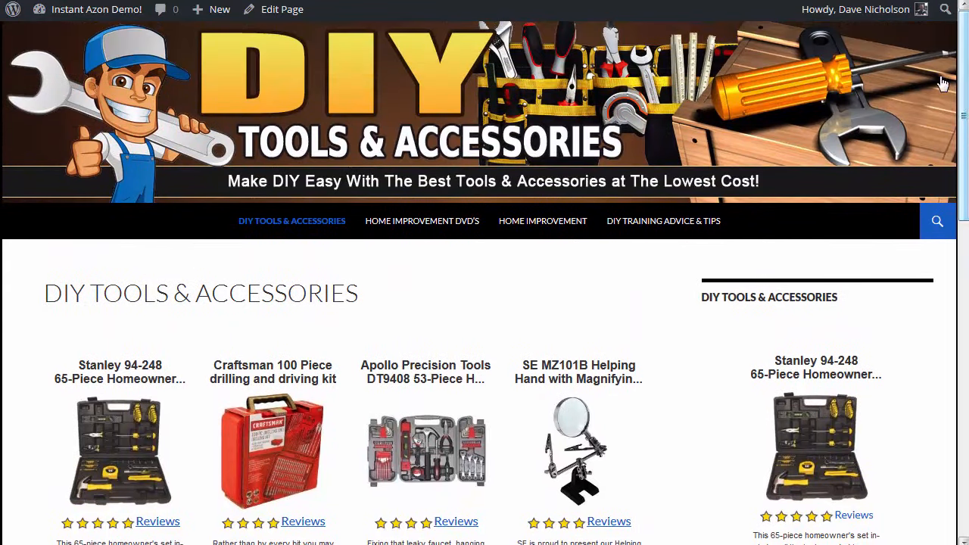